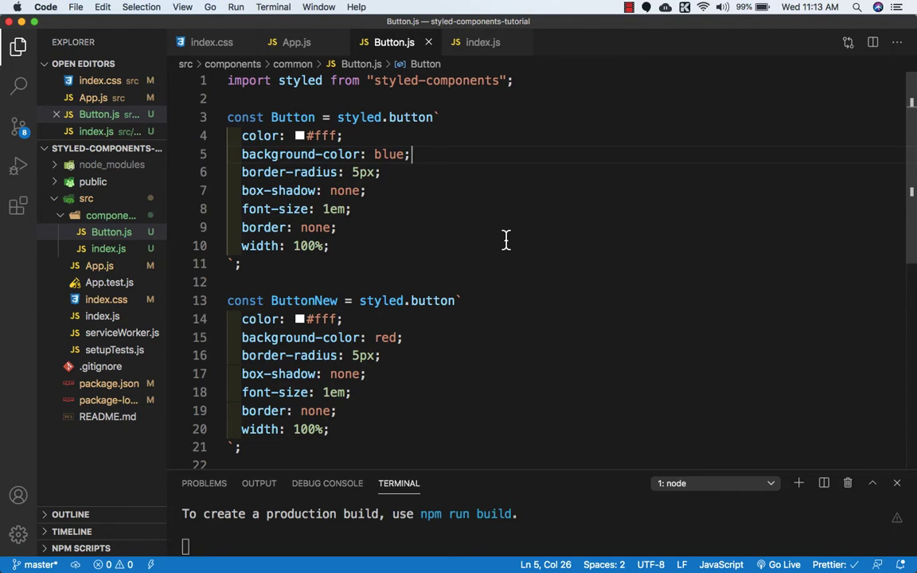
{"action": "mouse_move", "coordinate": [385, 246]}
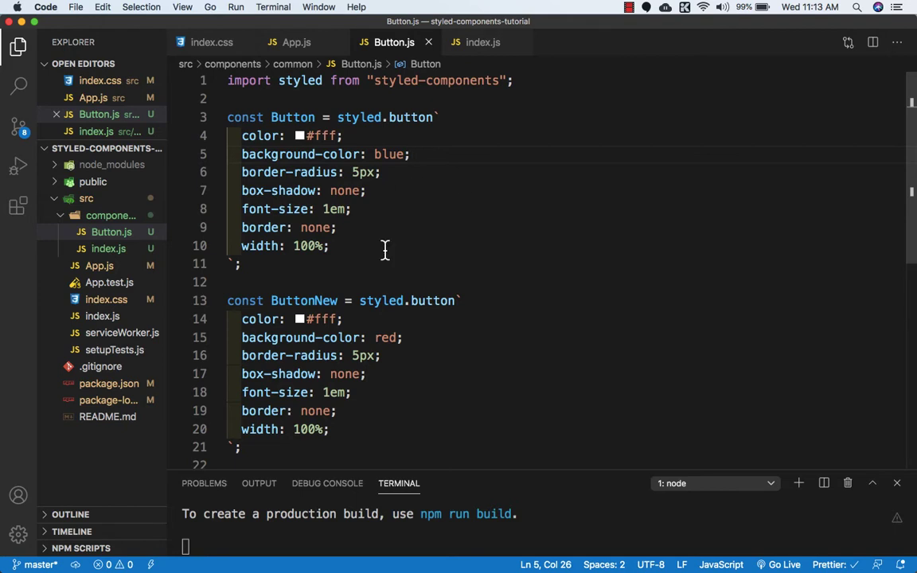
{"action": "mouse_move", "coordinate": [362, 209]}
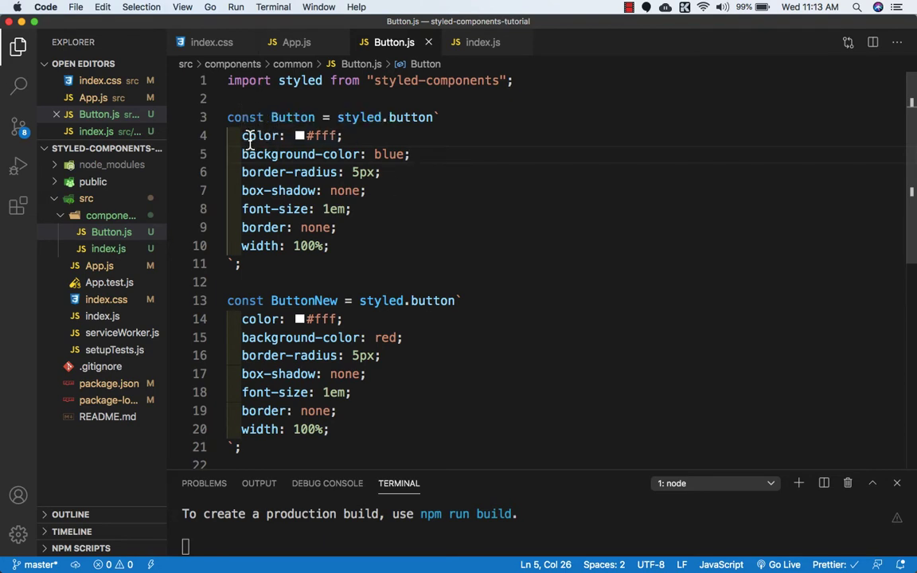
{"action": "mouse_move", "coordinate": [394, 208]}
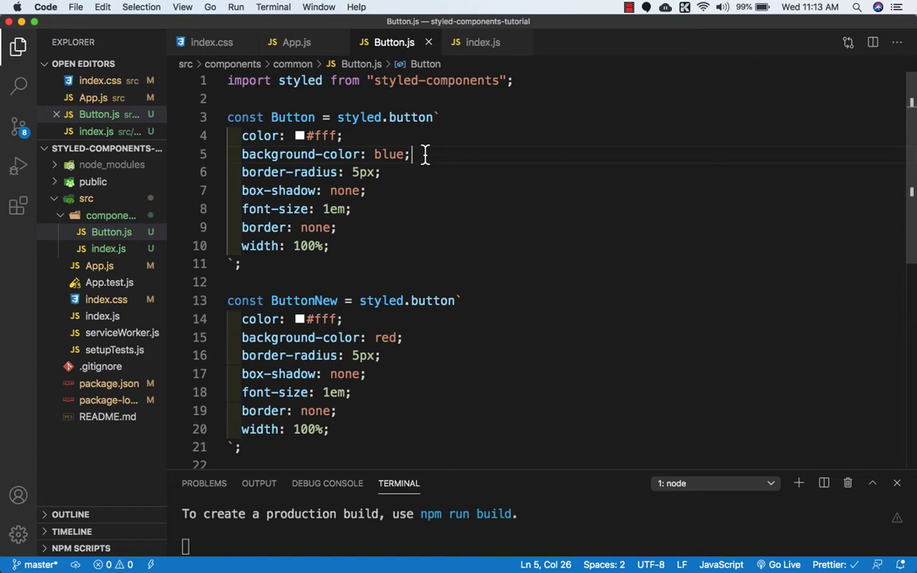
- Retype the background colour value 'blue' in Button.js without its trailing semicolon
{"action": "key", "text": "Backspace"}
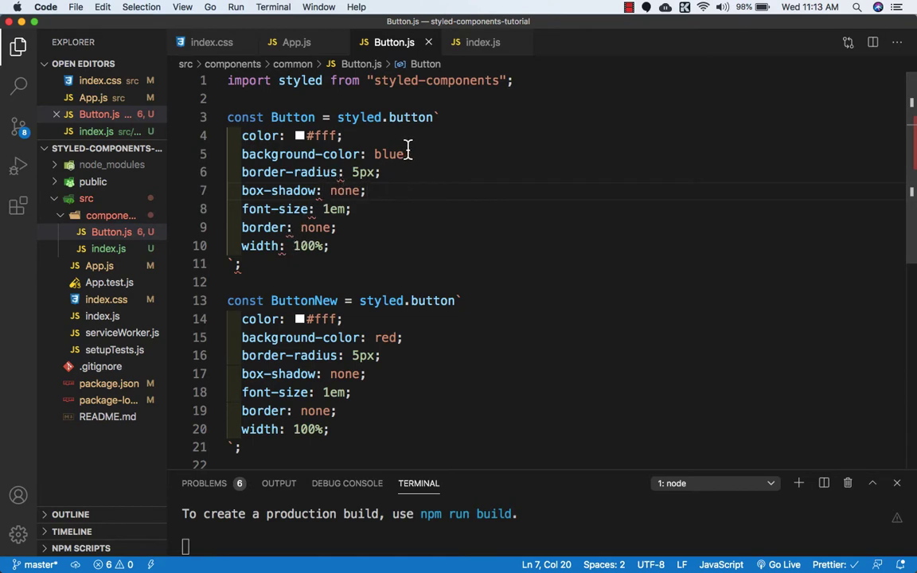
{"action": "key", "text": "Backspace"}
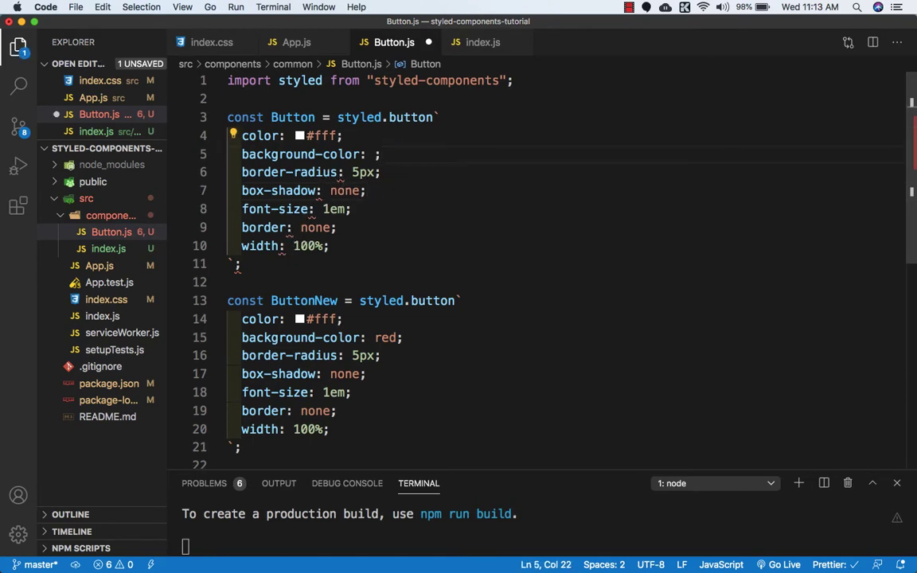
{"action": "type", "text": "blue"}
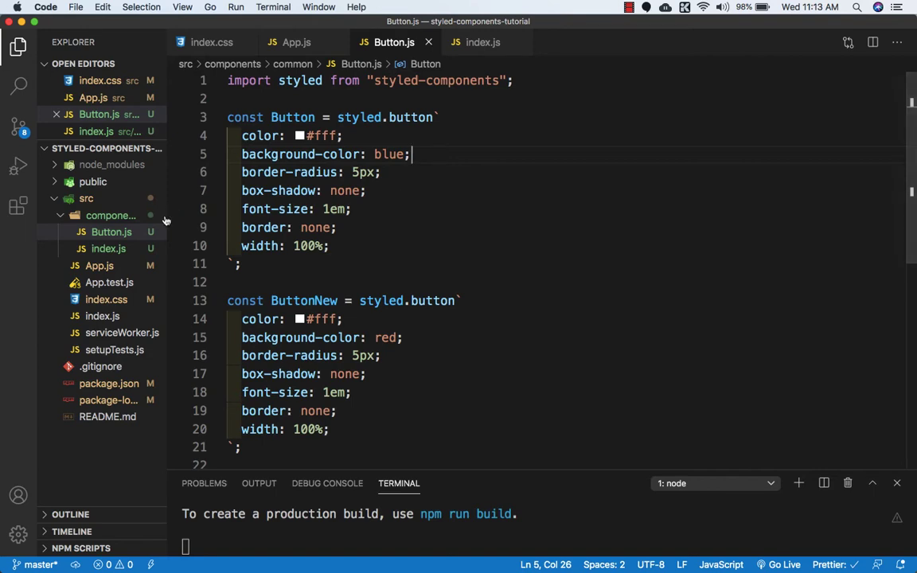
- Disable vscode-styled-components from its page in the Extensions sidebar
{"action": "left_click", "coordinate": [18, 205]}
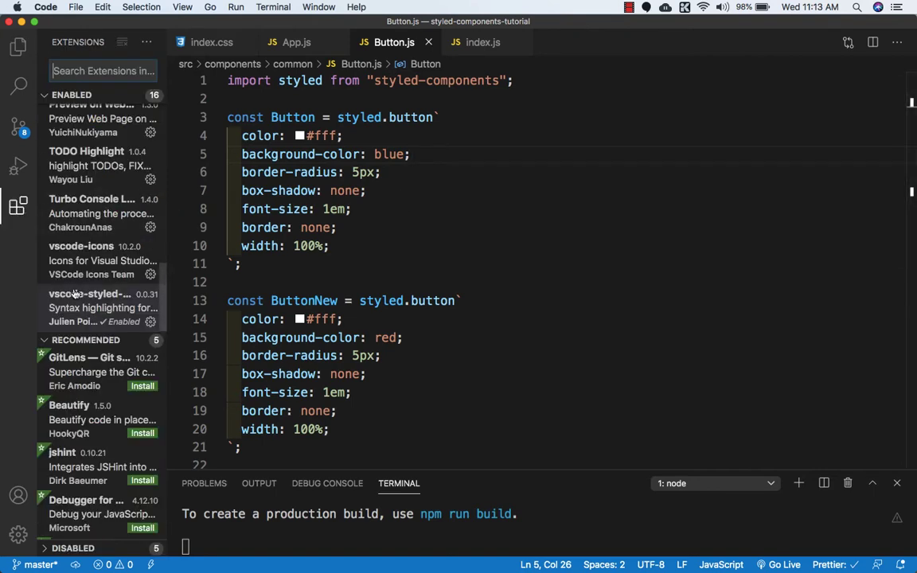
{"action": "left_click", "coordinate": [89, 294]}
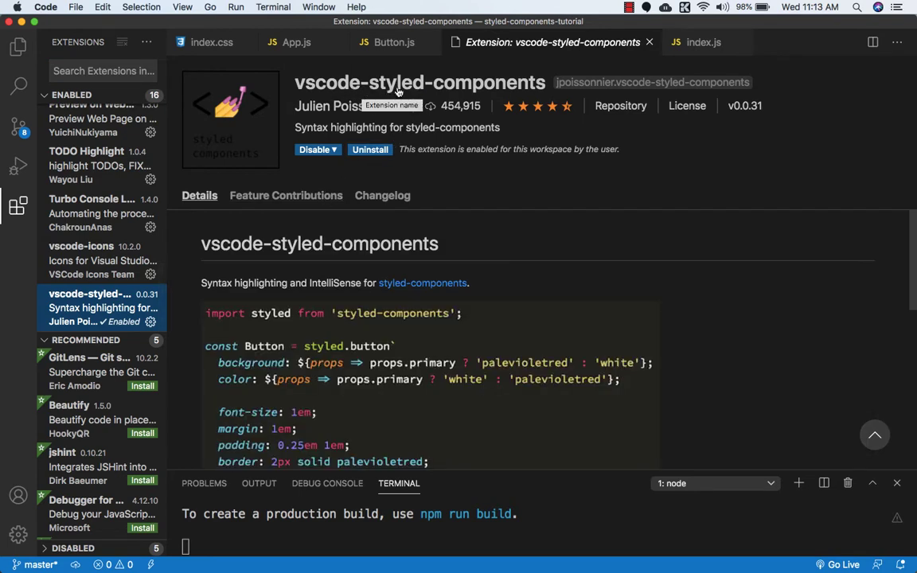
{"action": "mouse_move", "coordinate": [318, 150]}
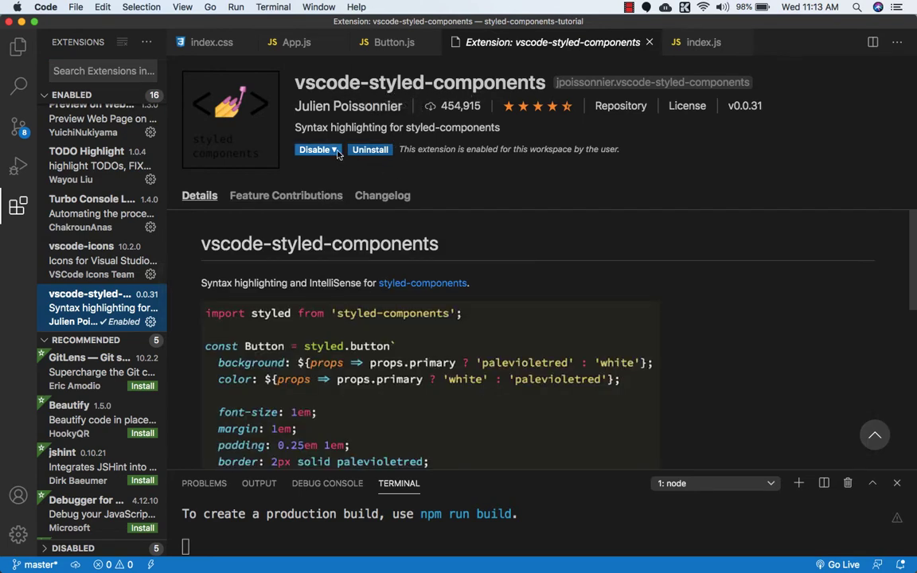
{"action": "left_click", "coordinate": [315, 148]}
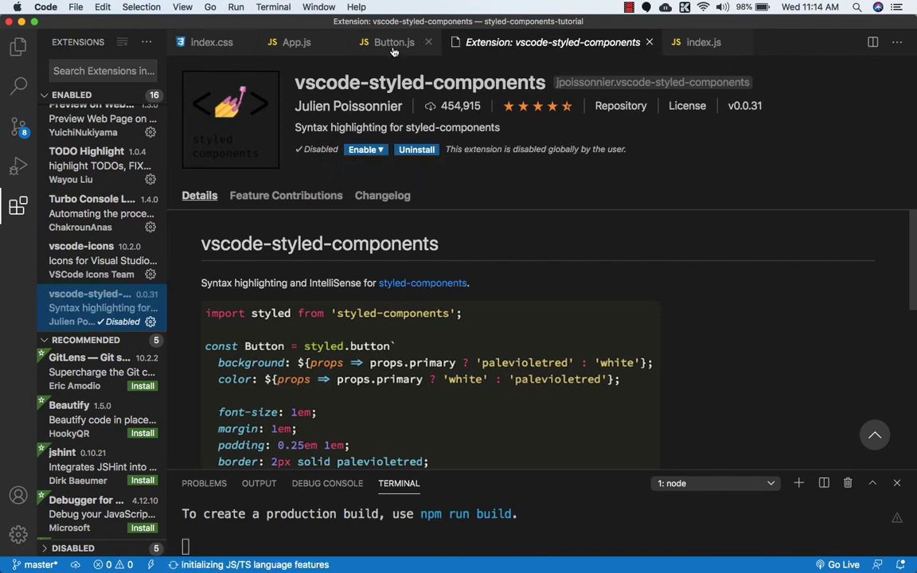
- Delete blue's semicolon in Button.js, re-enable vscode-styled-components globally, and return to Button.js
{"action": "left_click", "coordinate": [394, 42]}
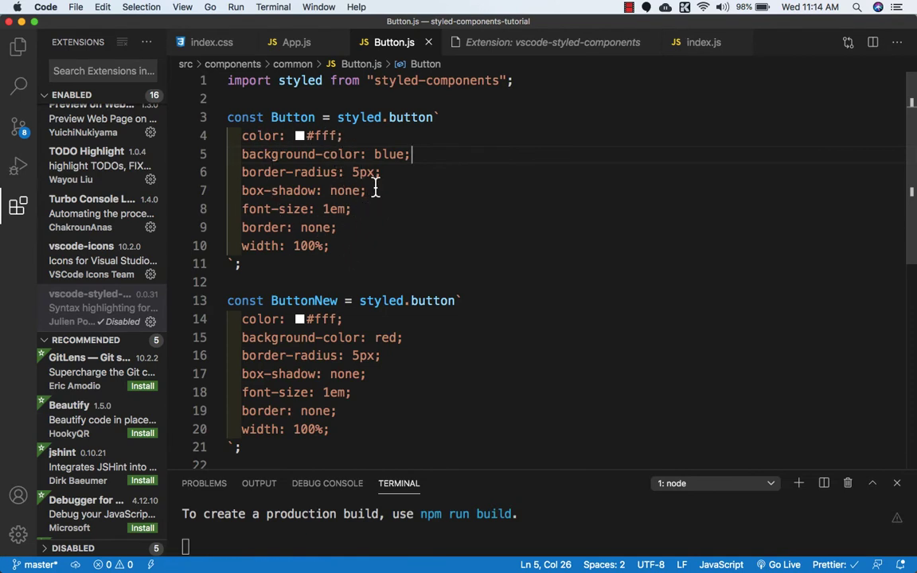
{"action": "key", "text": "Backspace"}
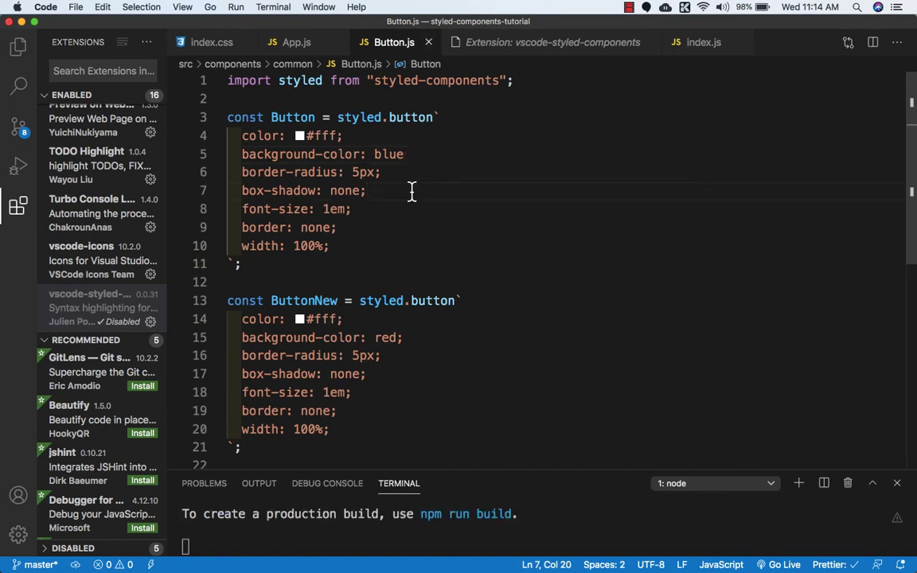
{"action": "mouse_move", "coordinate": [416, 217]}
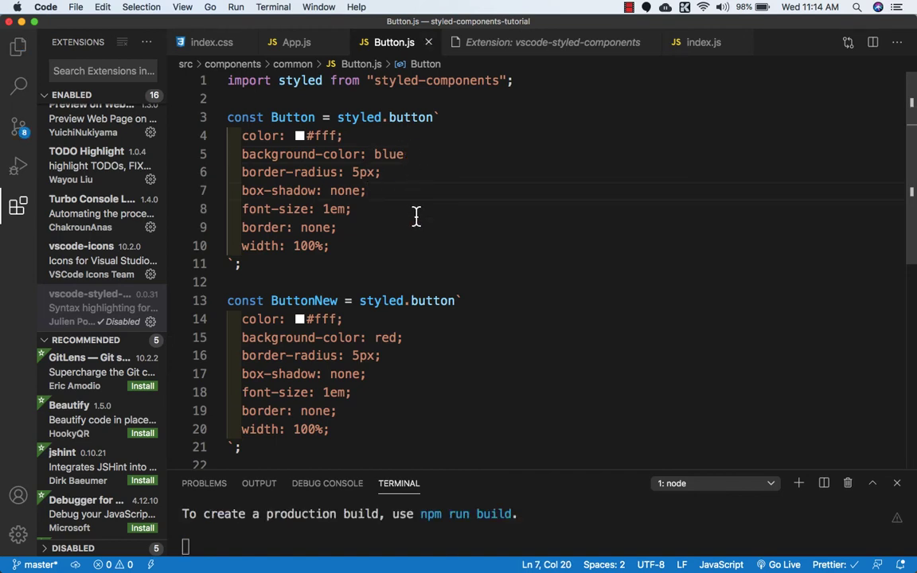
{"action": "mouse_move", "coordinate": [504, 42]}
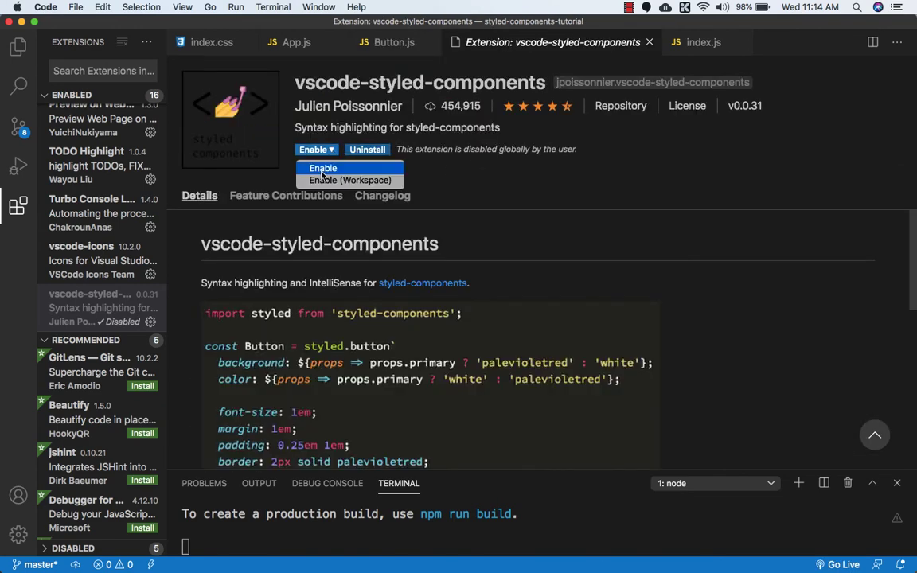
{"action": "left_click", "coordinate": [322, 168]}
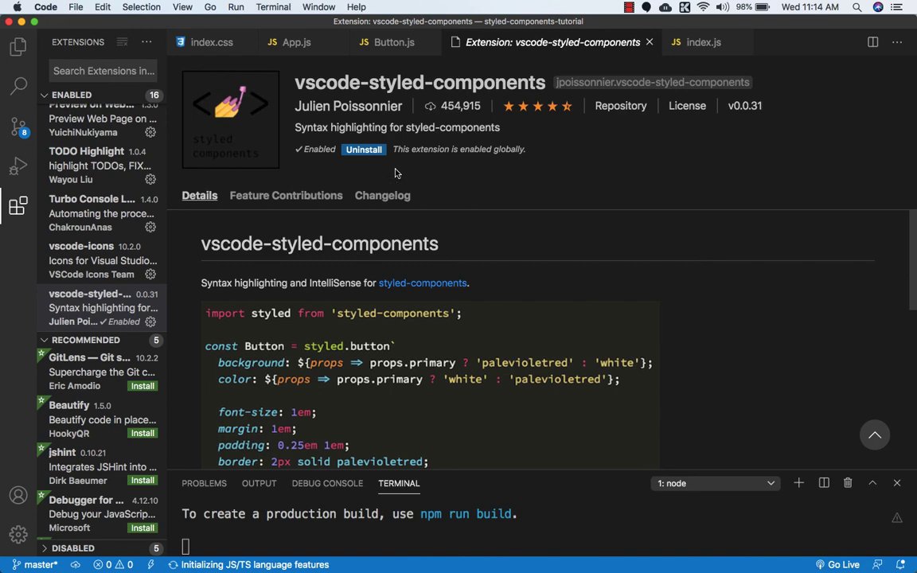
{"action": "left_click", "coordinate": [394, 42]}
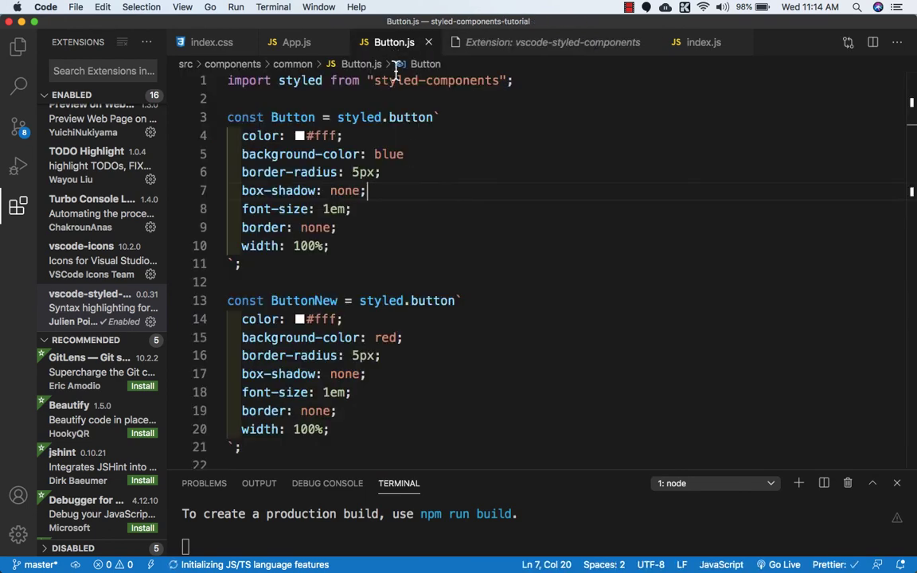
{"action": "mouse_move", "coordinate": [265, 155]}
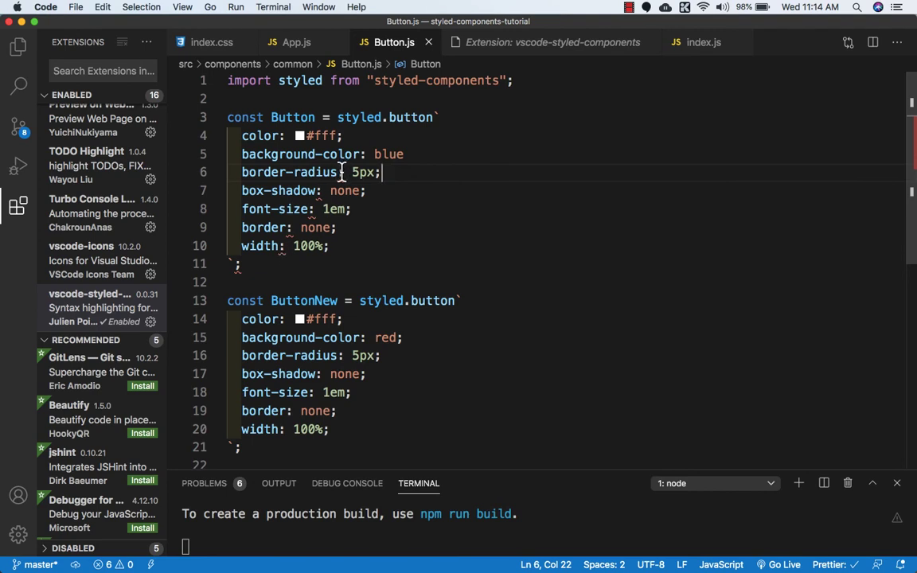
- Add a semicolon after 'background-color: blue' to clear the six errors
{"action": "left_click", "coordinate": [405, 155]}
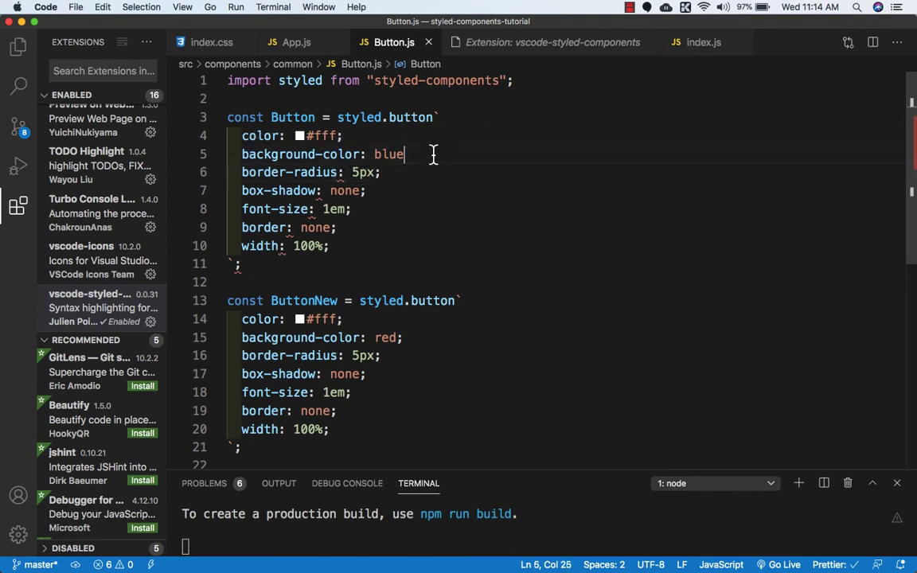
{"action": "type", "text": ";"}
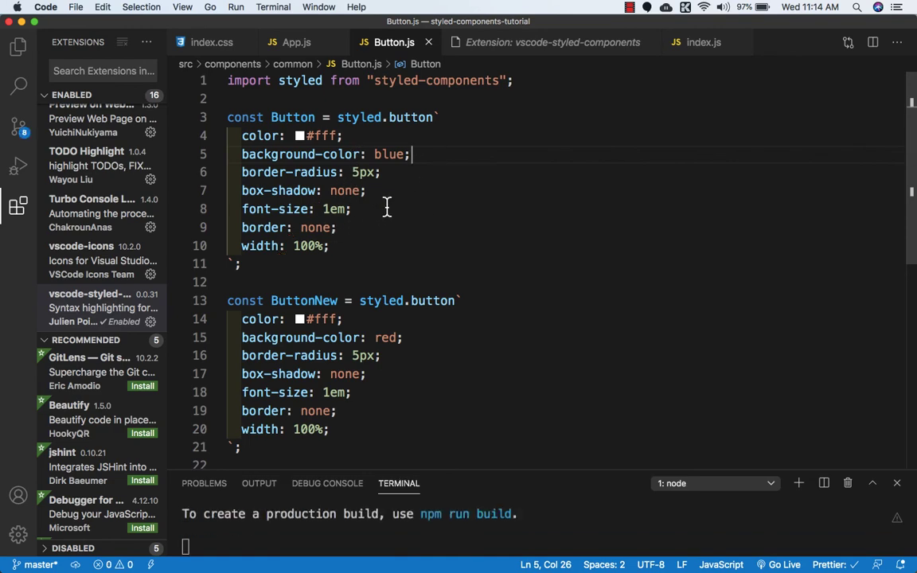
{"action": "mouse_move", "coordinate": [514, 42]}
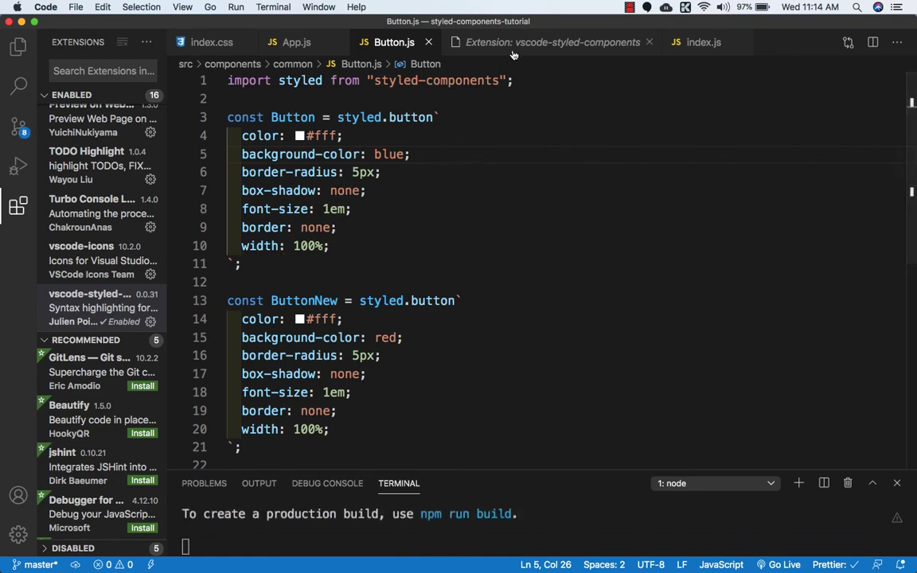
- Close the 'Extension: vscode-styled-components' tab so Button.js is in focus
{"action": "left_click", "coordinate": [552, 43]}
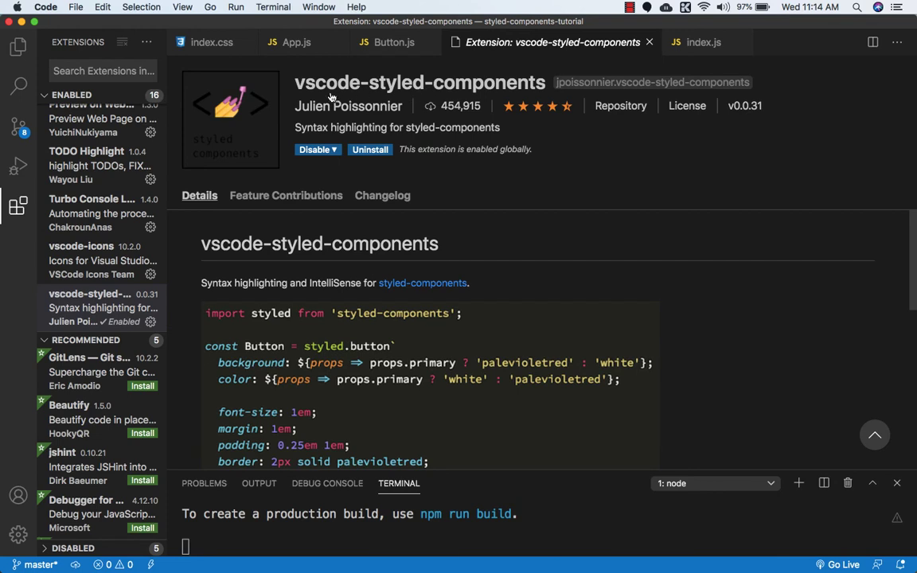
{"action": "mouse_move", "coordinate": [443, 93]}
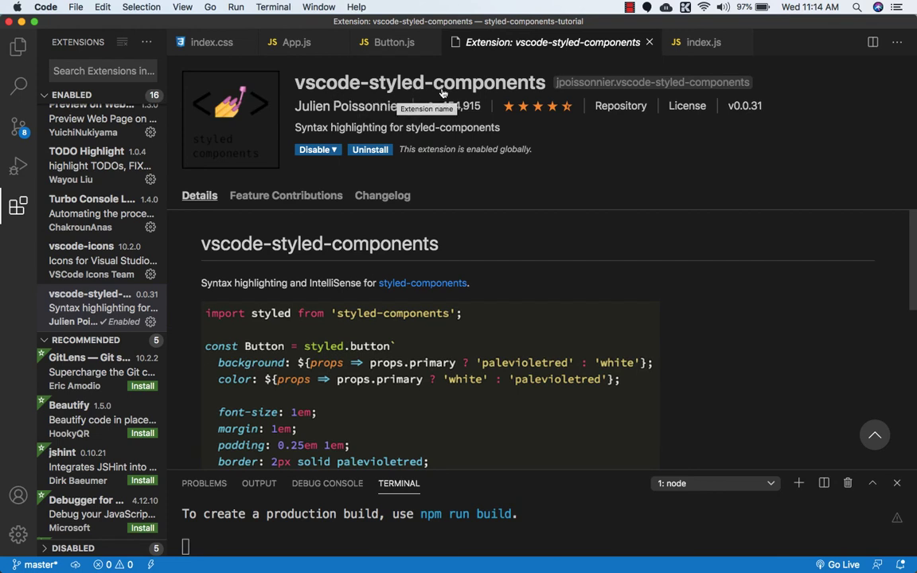
{"action": "mouse_move", "coordinate": [516, 67]}
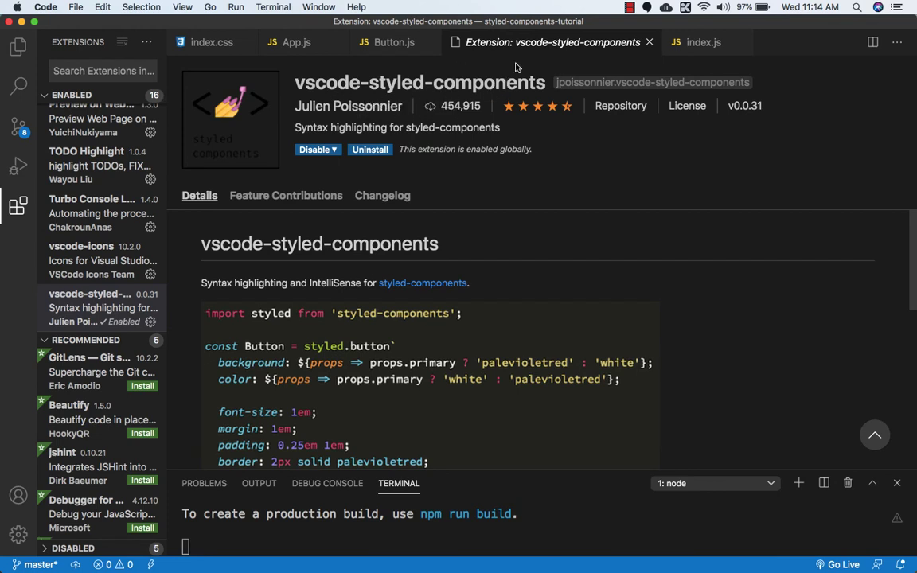
{"action": "mouse_move", "coordinate": [649, 42]}
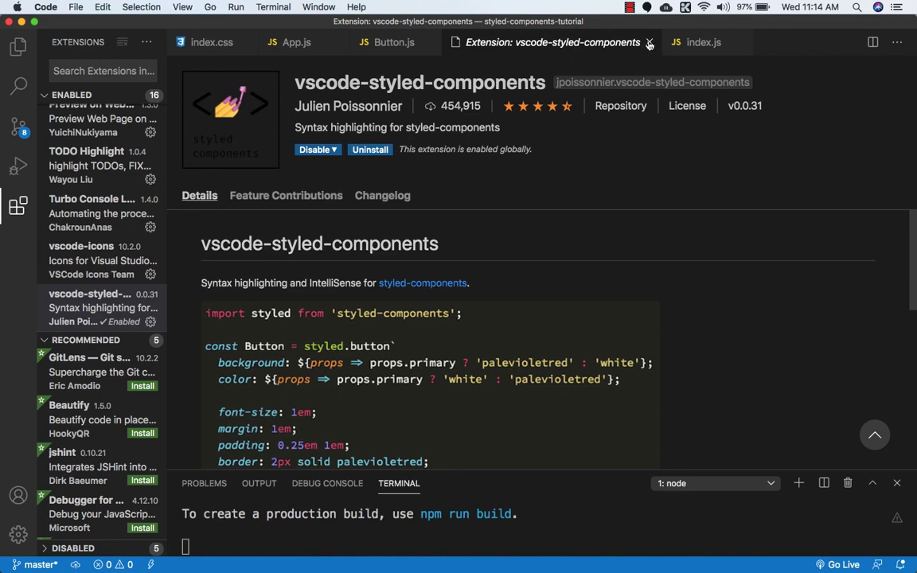
{"action": "left_click", "coordinate": [650, 43]}
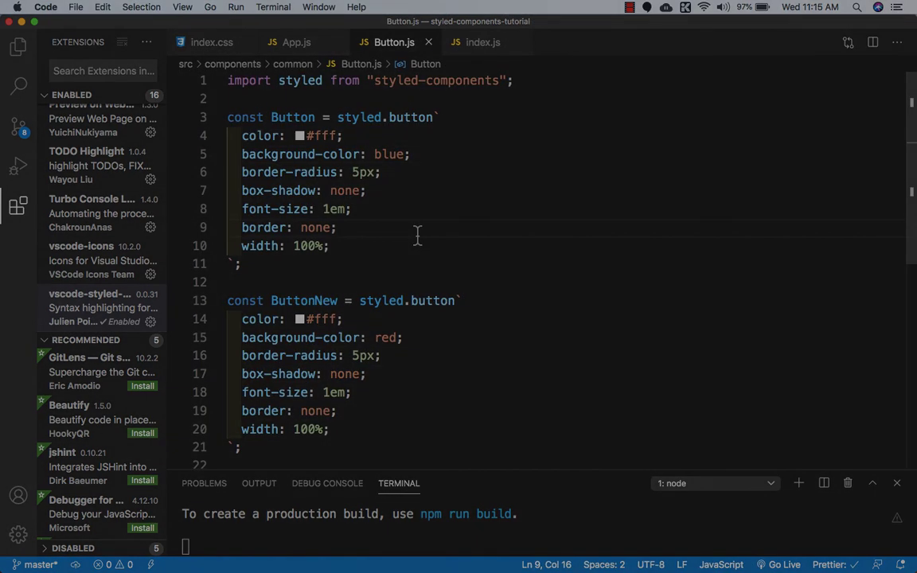